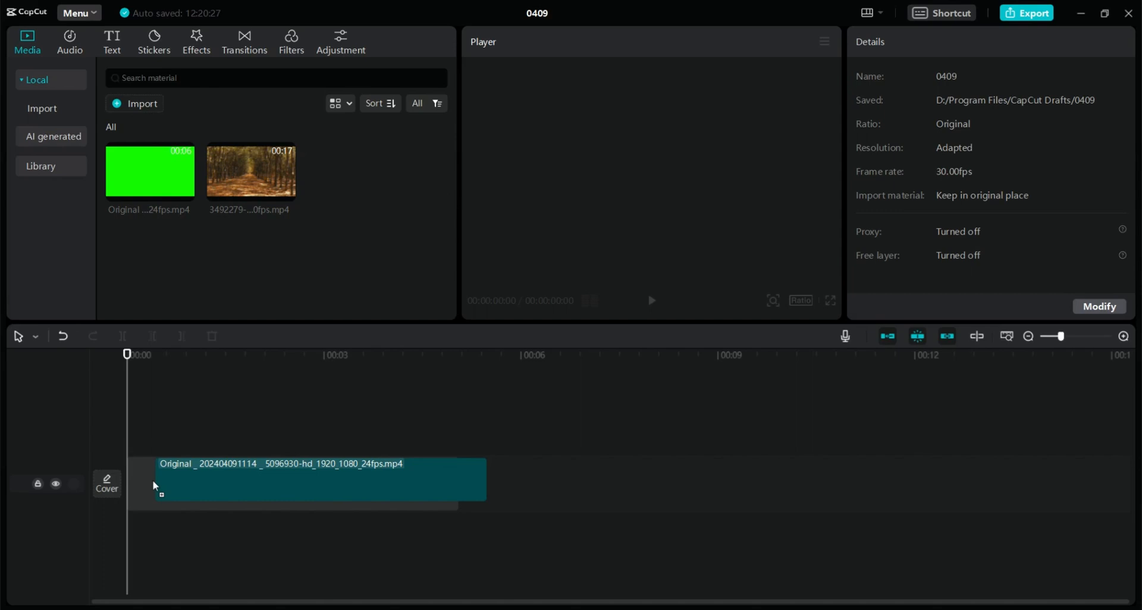
Step: Preview the green-screen clip of the walking woman in the Player, then pause it
left_click(291, 480)
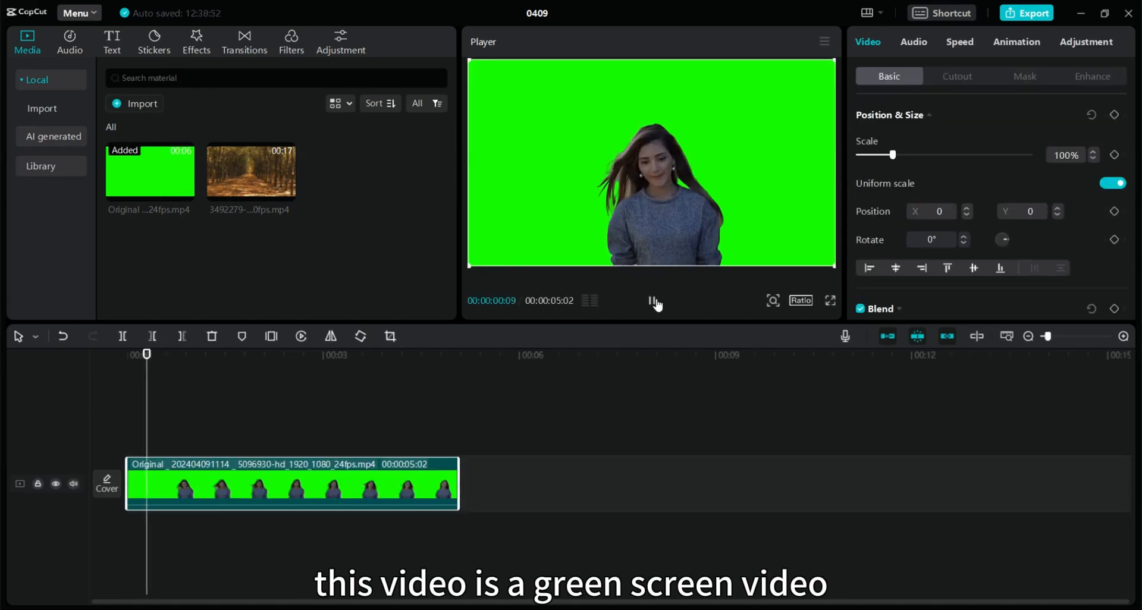
left_click(652, 301)
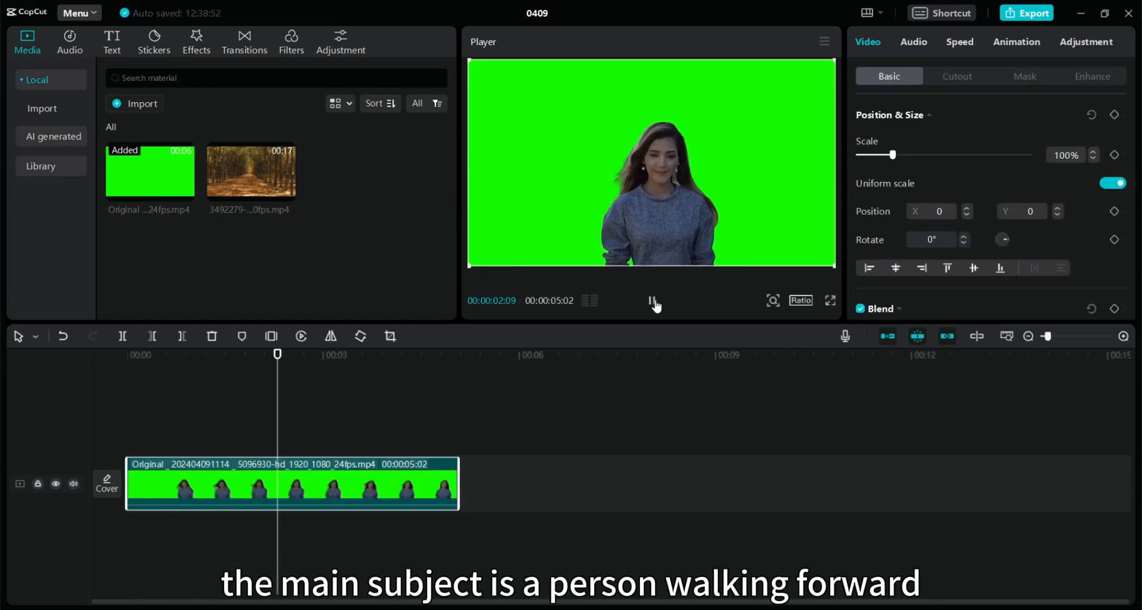
left_click(653, 302)
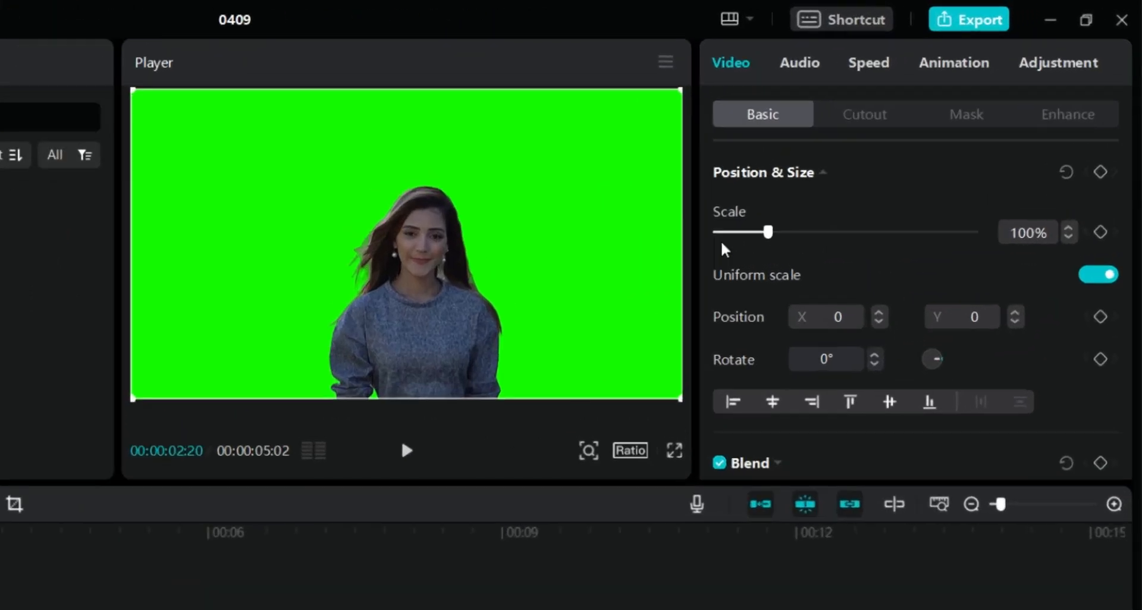
Step: In the clip's Cutout settings, enable Chroma key and sample the green background as key colour
left_click(863, 113)
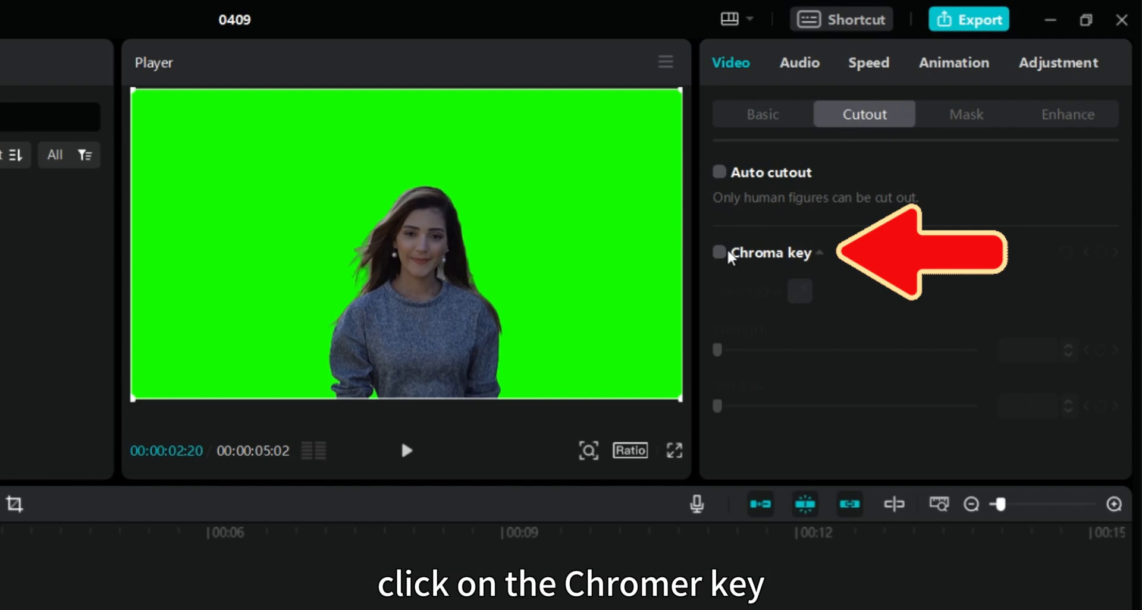
left_click(717, 252)
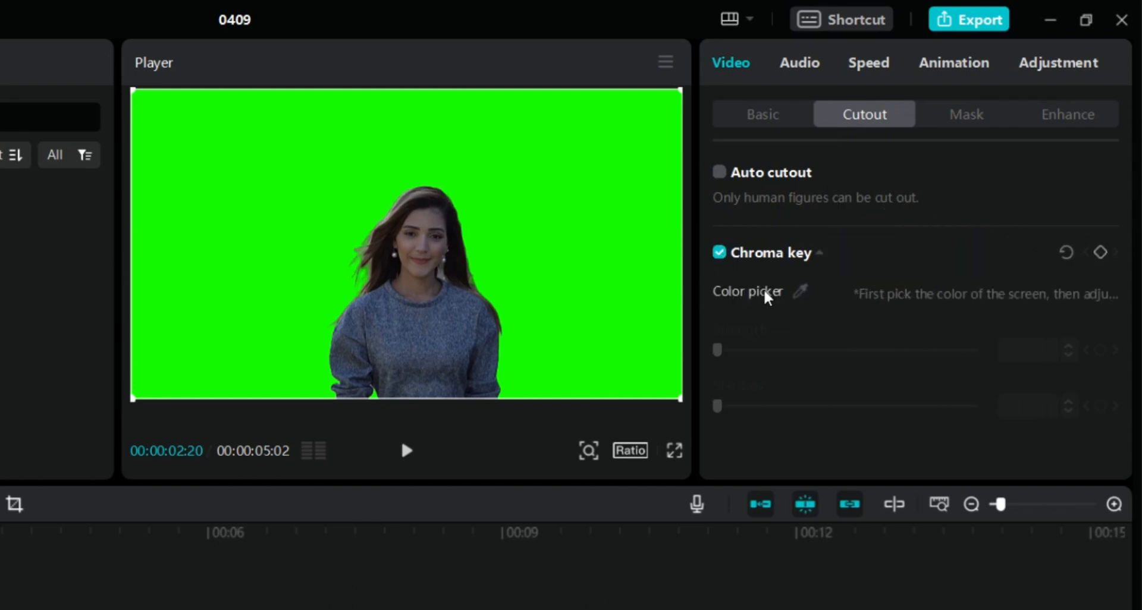
left_click(801, 291)
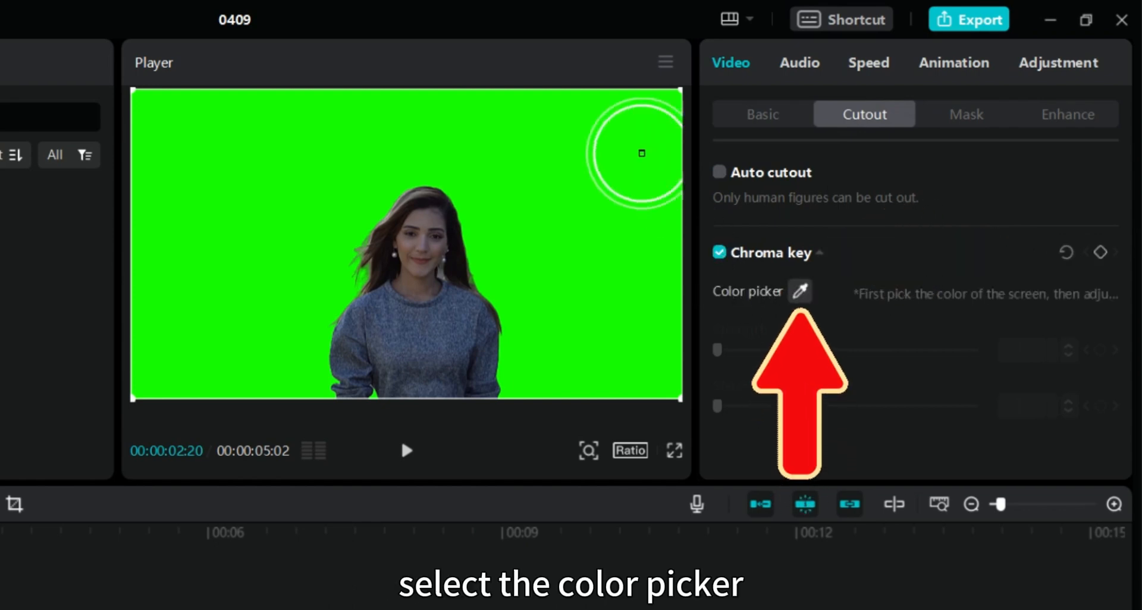
left_click(799, 292)
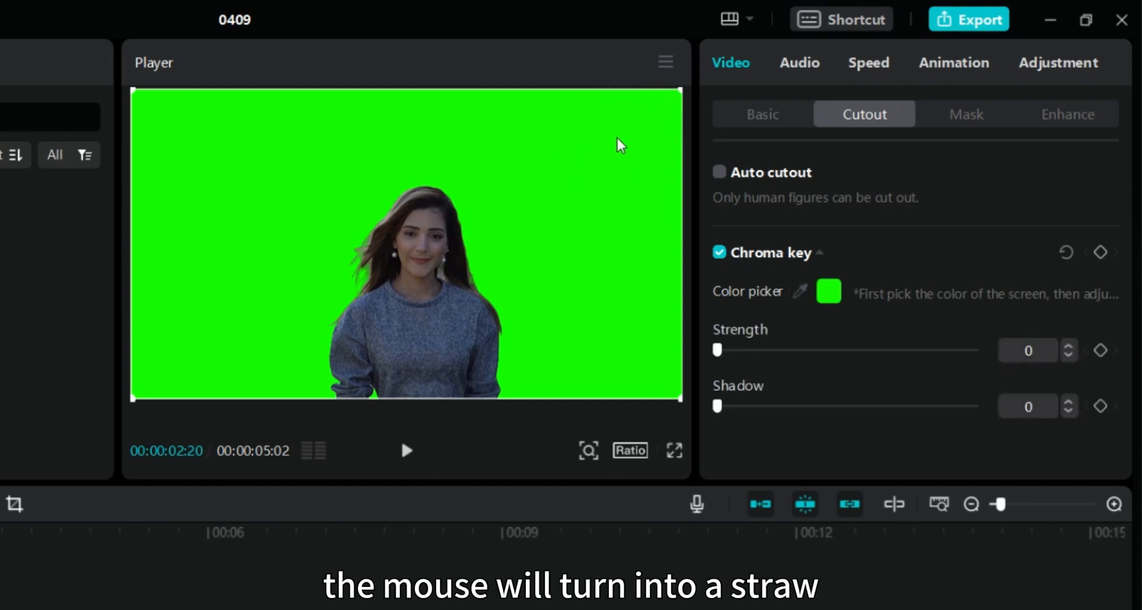
mouse_move(685, 277)
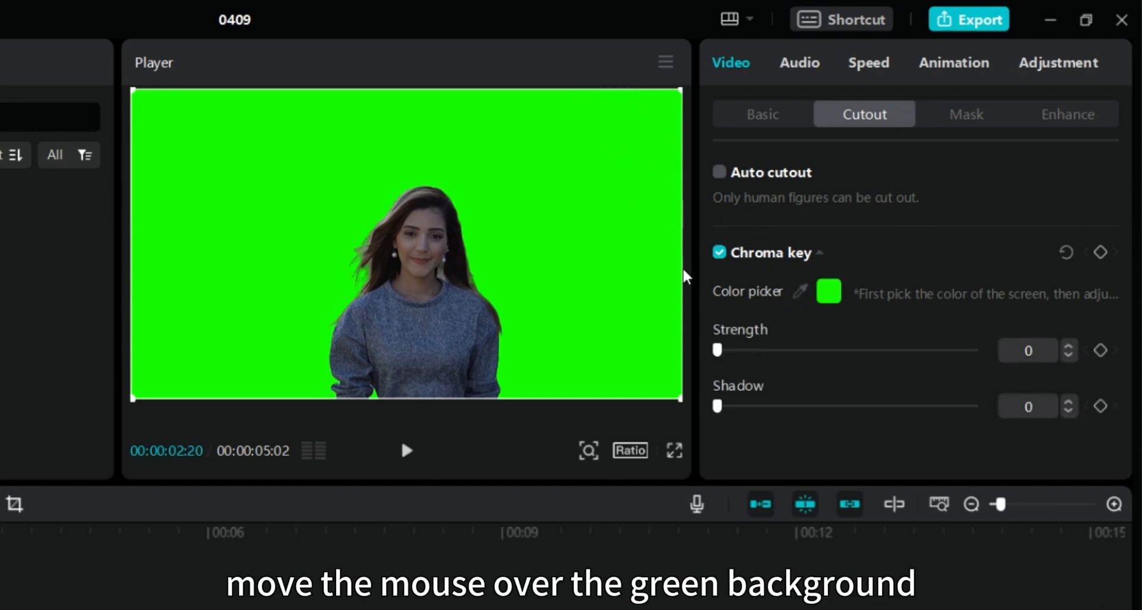
mouse_move(666, 235)
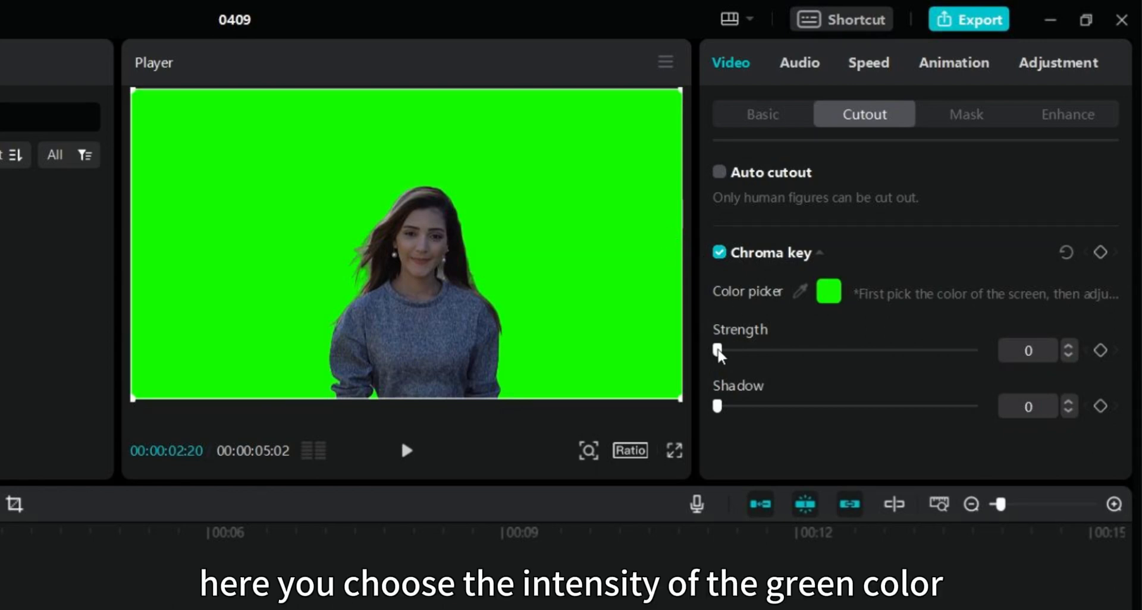
Step: Raise the Chroma key Strength to 100 so only the woman remains
left_click_drag(717, 350, 746, 350)
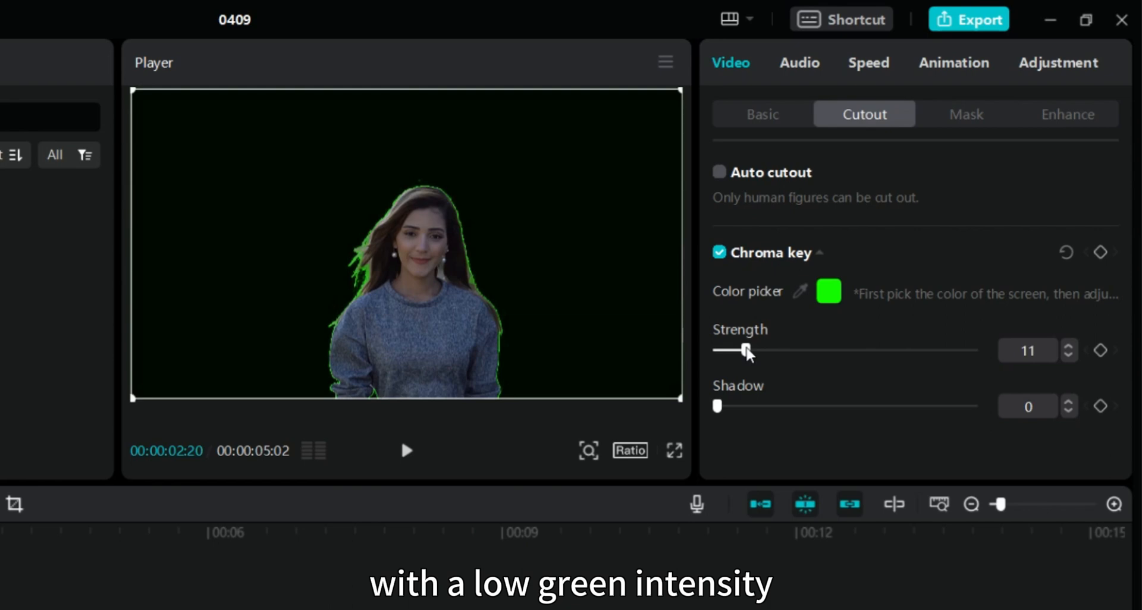
left_click_drag(745, 350, 785, 350)
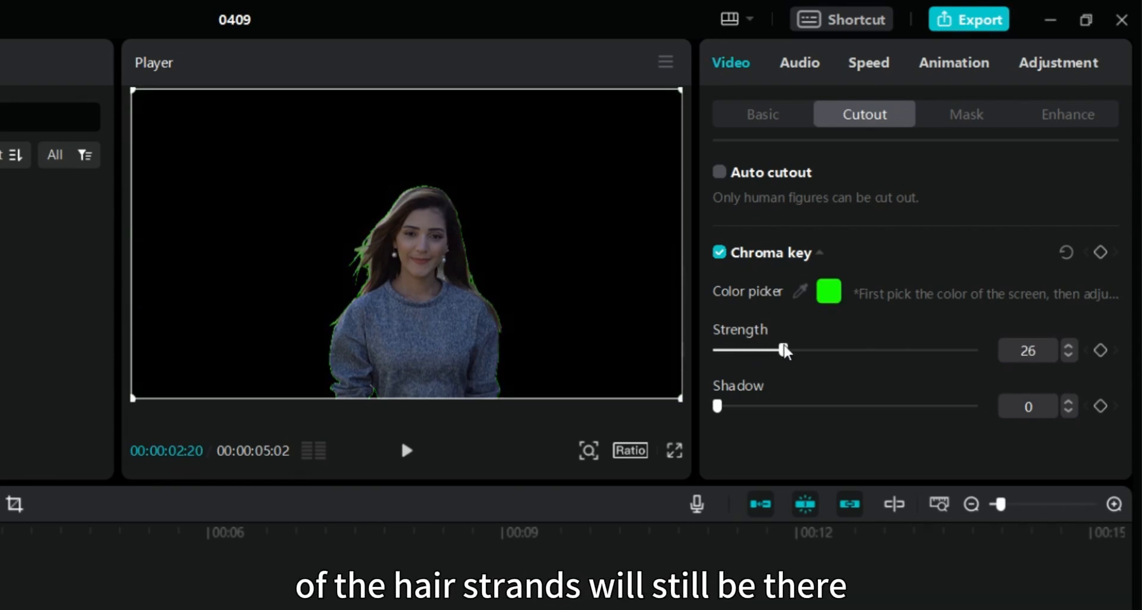
left_click_drag(782, 350, 804, 350)
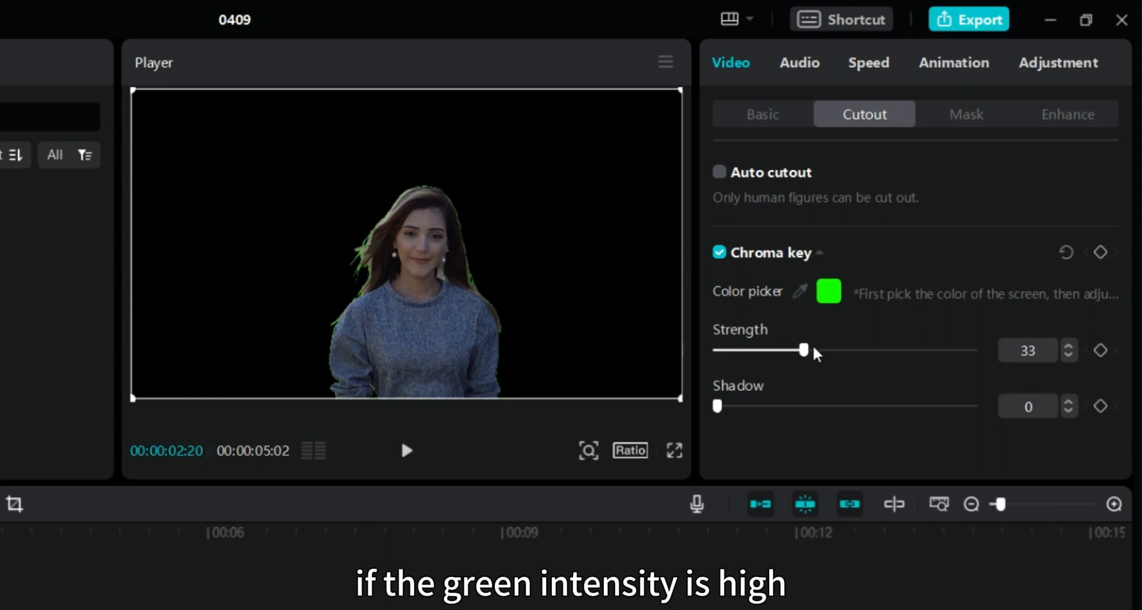
left_click_drag(804, 350, 919, 350)
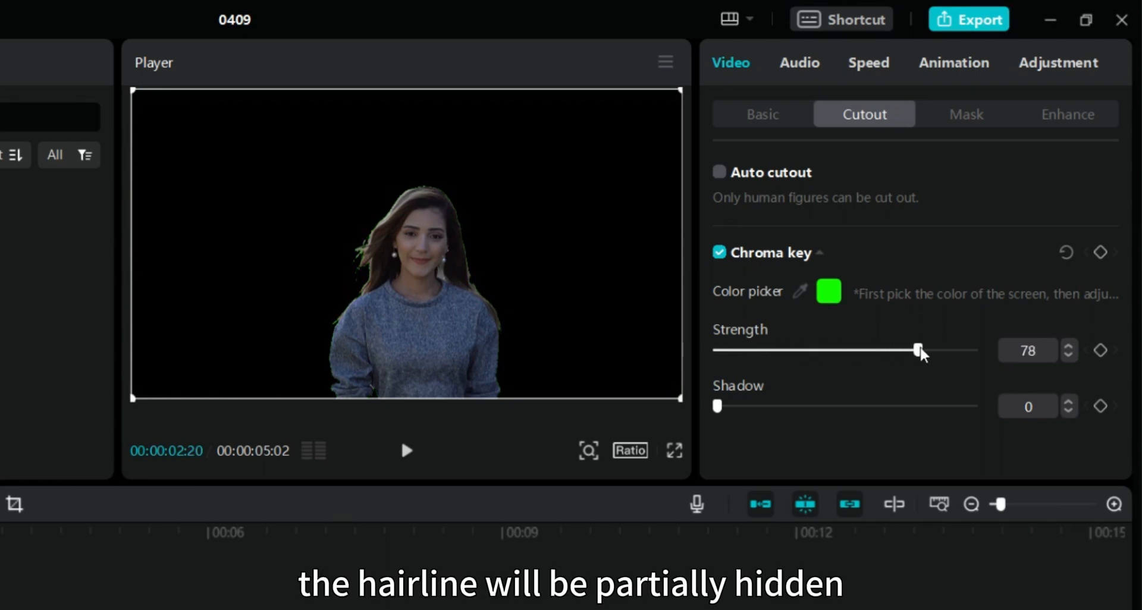
left_click_drag(918, 351, 944, 350)
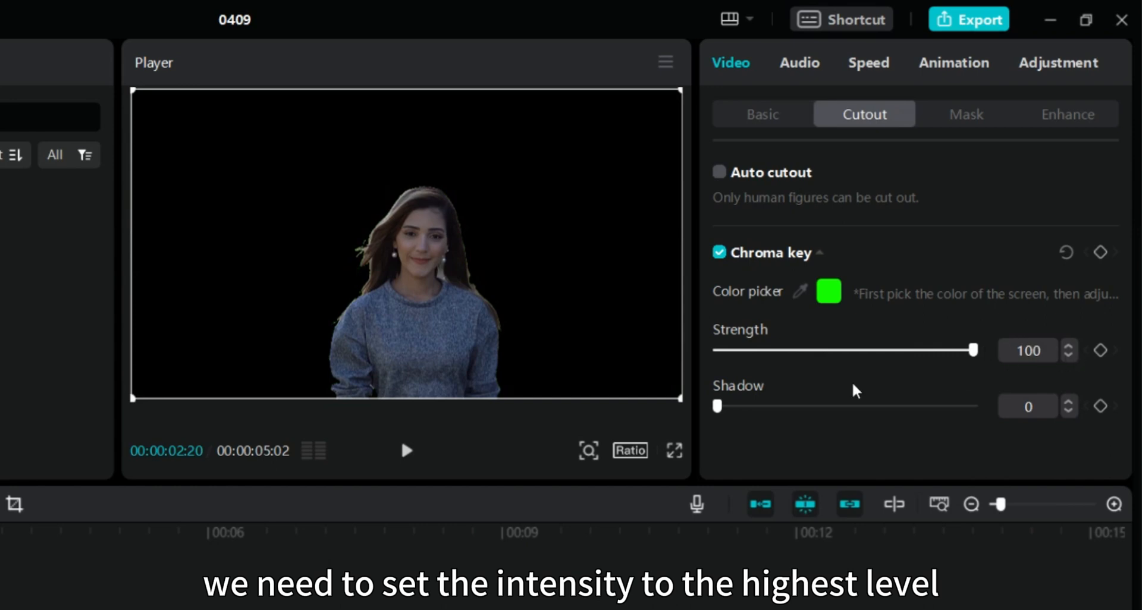
mouse_move(790, 445)
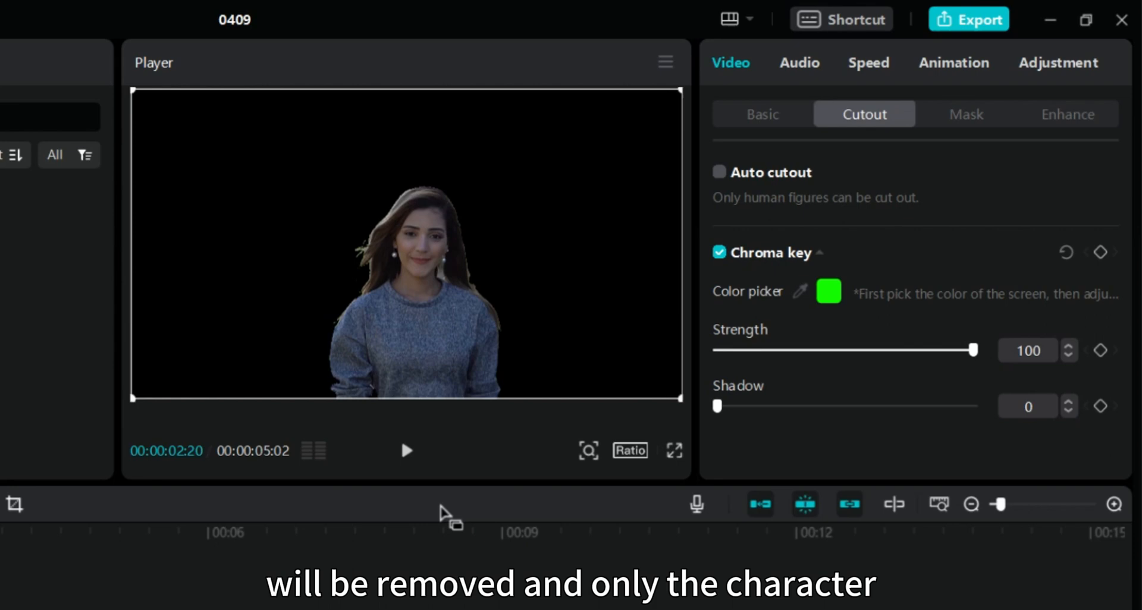
mouse_move(343, 438)
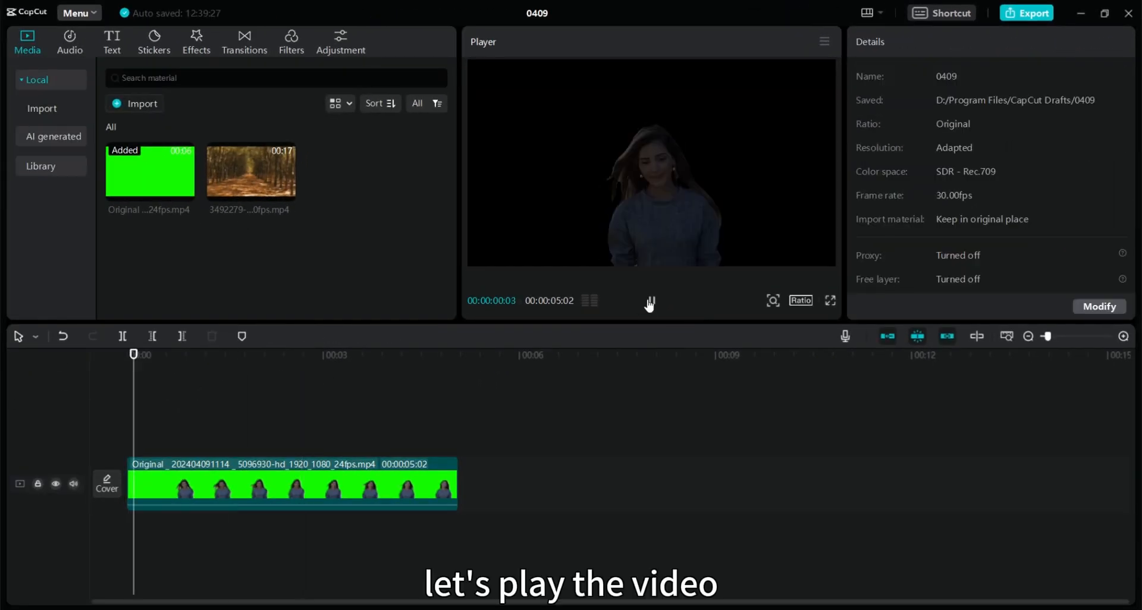
Step: Check the keyed result, then move the woman clip onto the layer above the forest-road clip
left_click(649, 301)
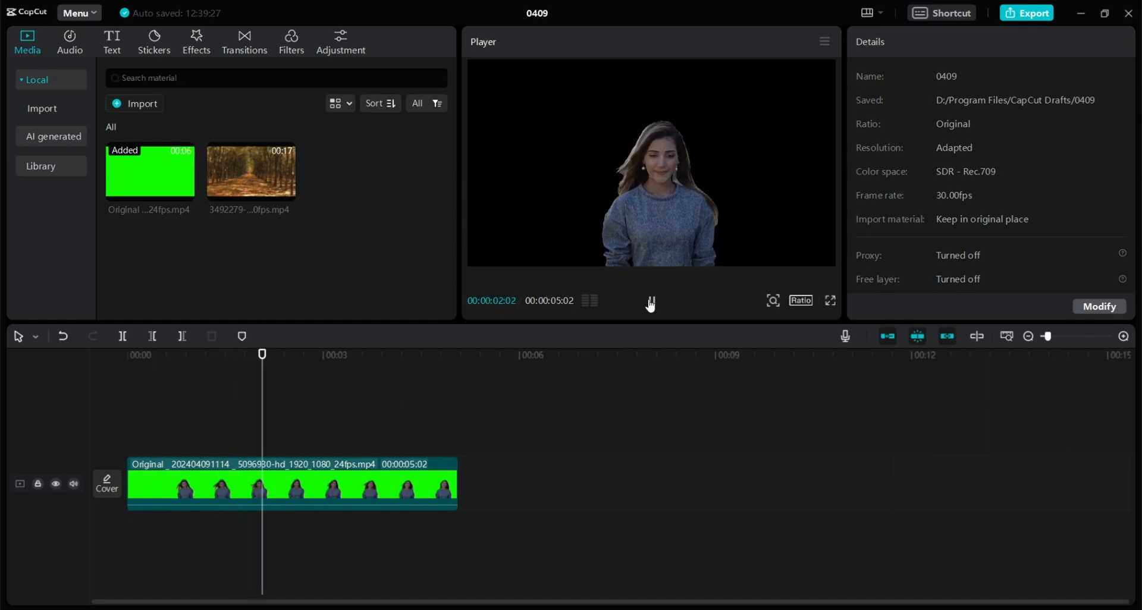
left_click(250, 170)
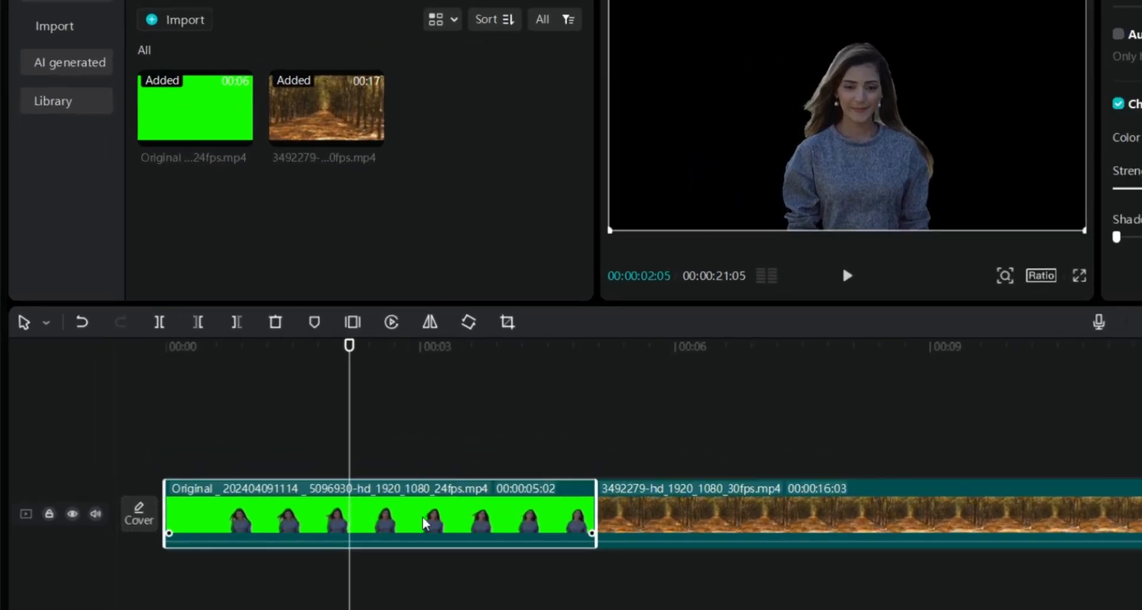
left_click_drag(379, 513, 378, 441)
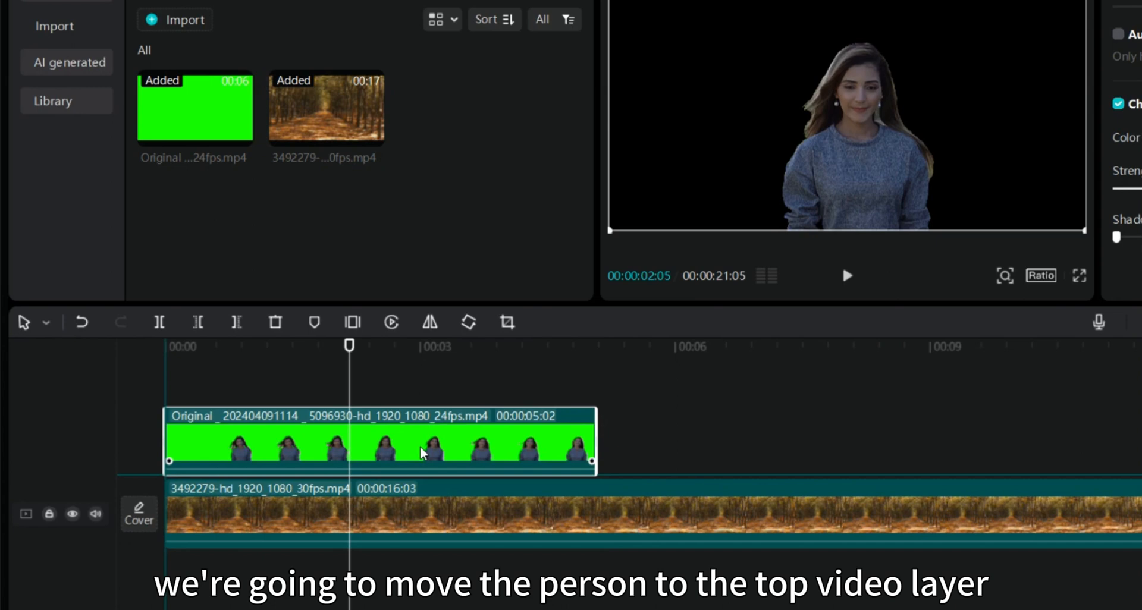